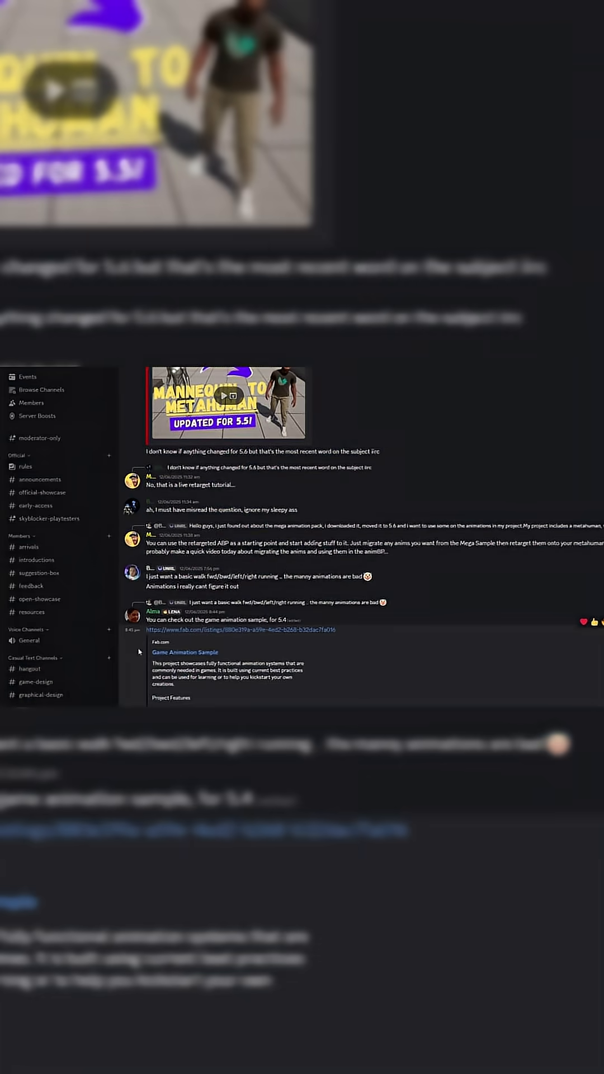
Step: Show the #introductions channel and scroll to the UnrealBot blueprint answer on movement and camera rotation
{"action": "left_click", "coordinate": [36, 559]}
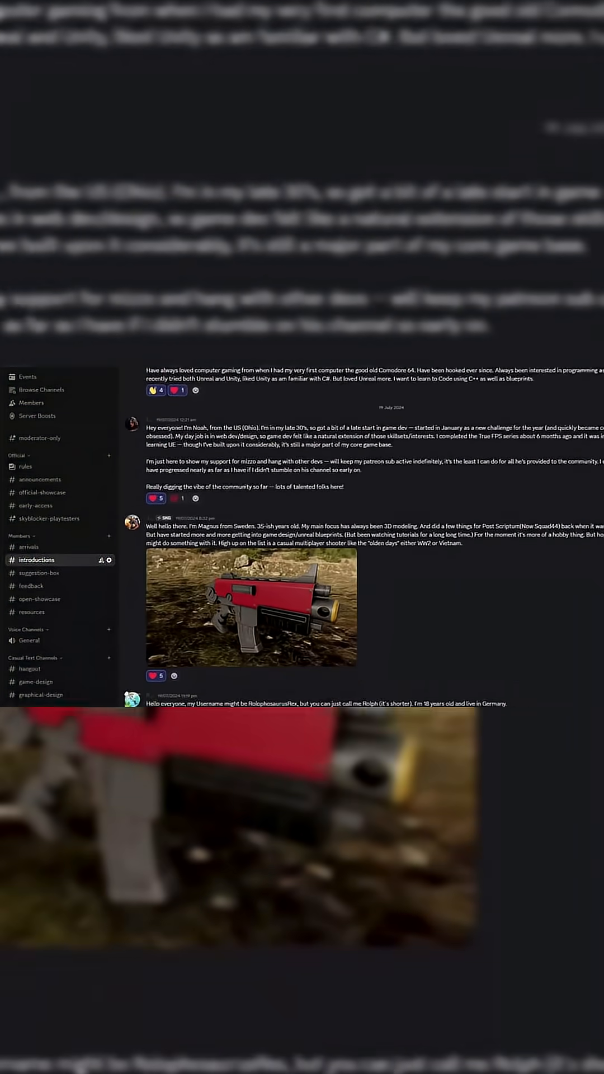
{"action": "scroll", "scroll_direction": "down", "scroll_amount": 3}
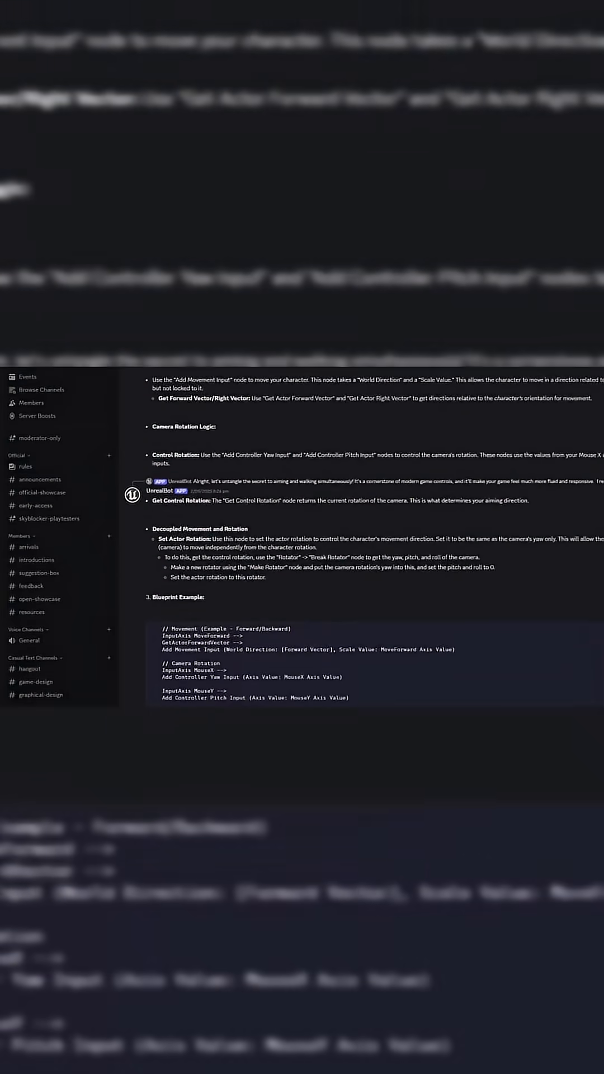
Step: Show the #hangout channel's casual chat with the shared Perfect Dark reboot article
{"action": "left_click", "coordinate": [29, 669]}
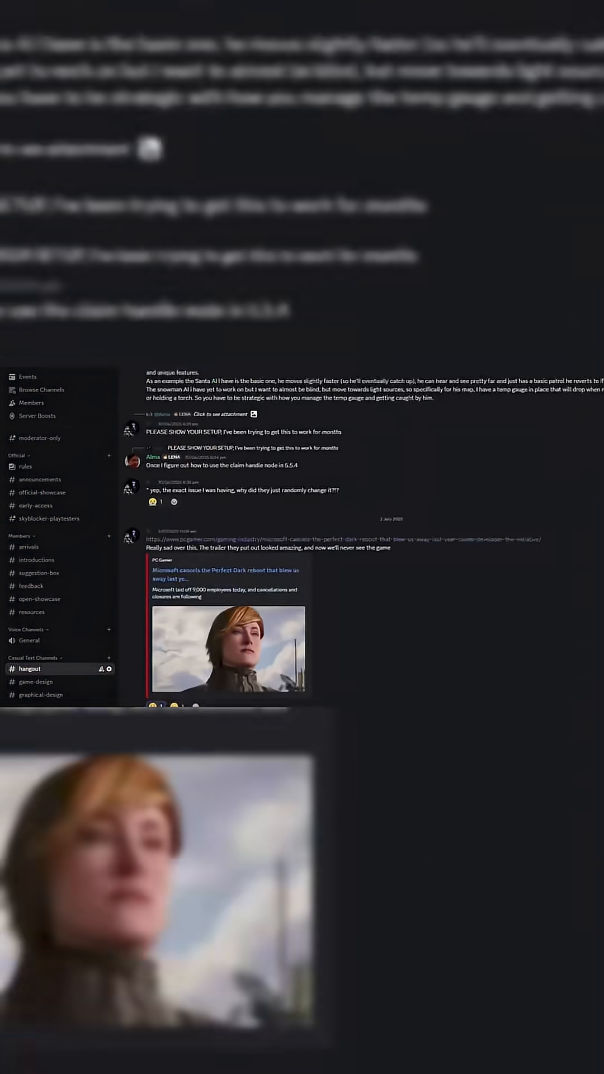